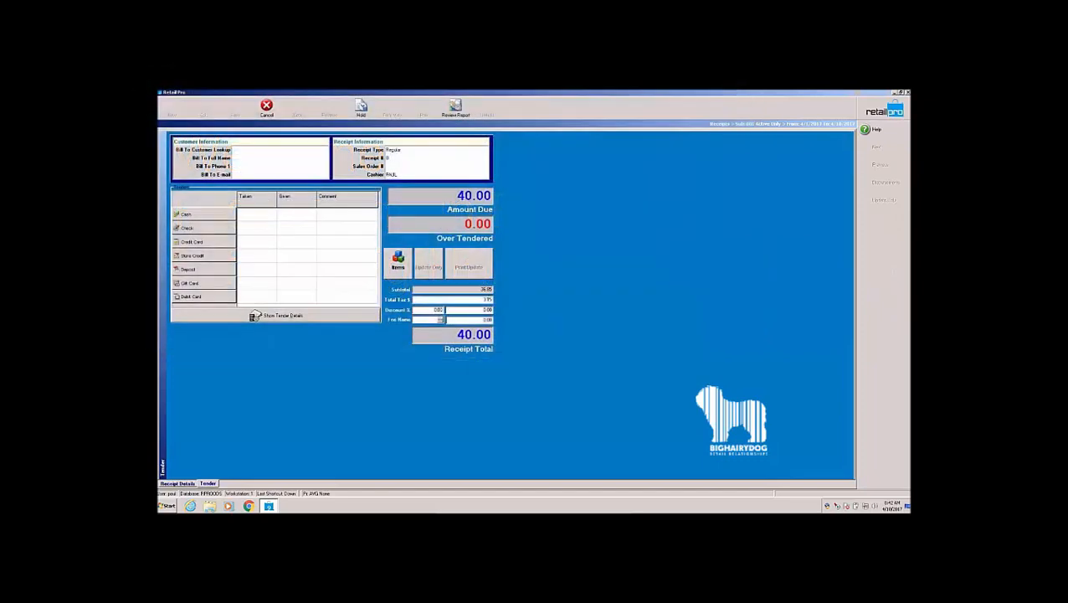
- Pay the 40.00 amount due with a Credit Card tender
click(191, 241)
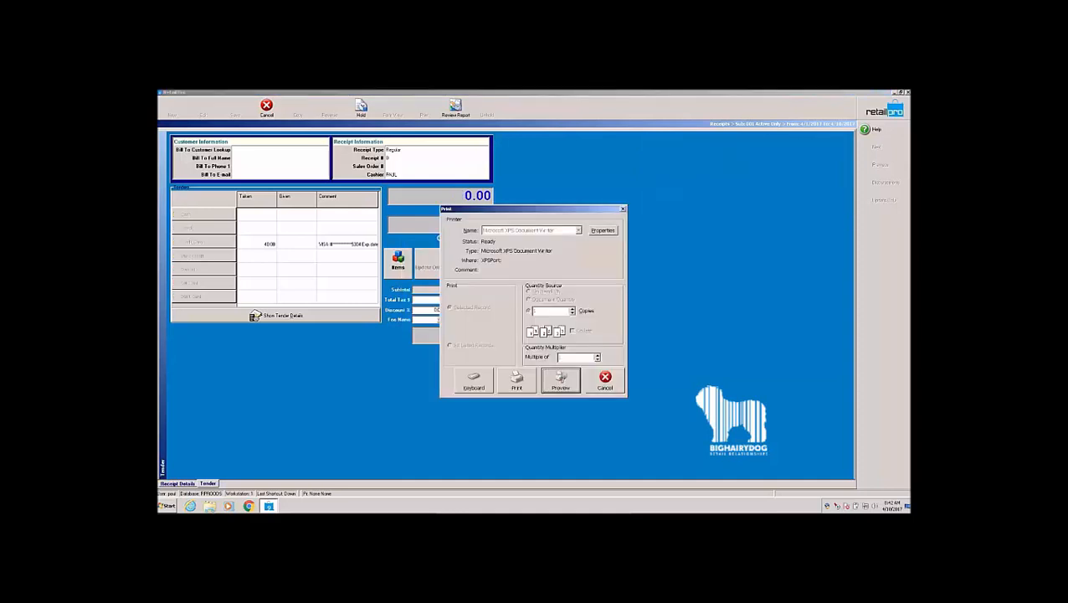
click(607, 379)
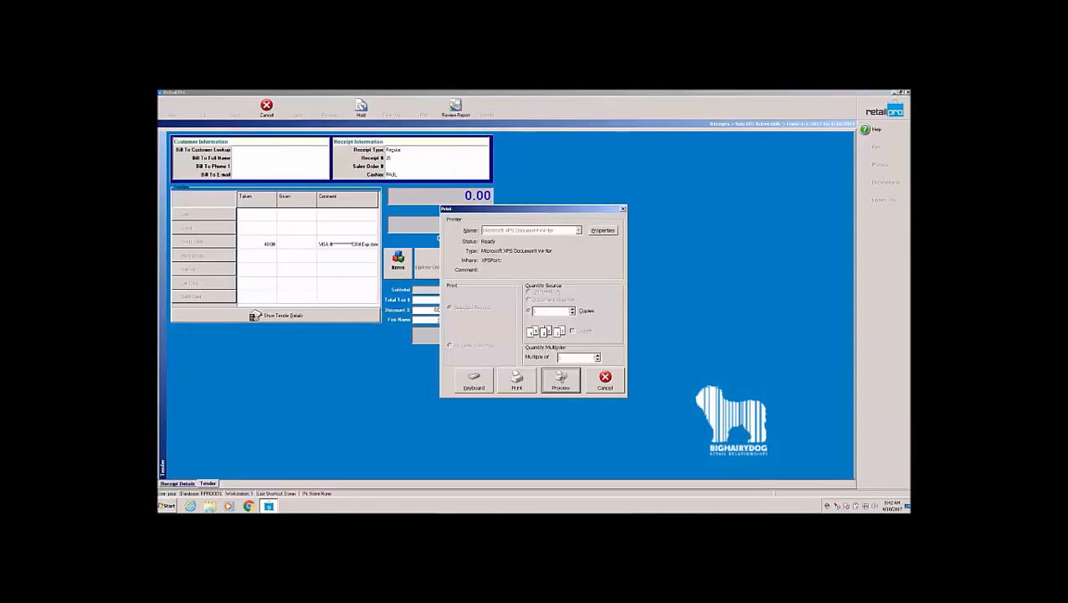
click(604, 382)
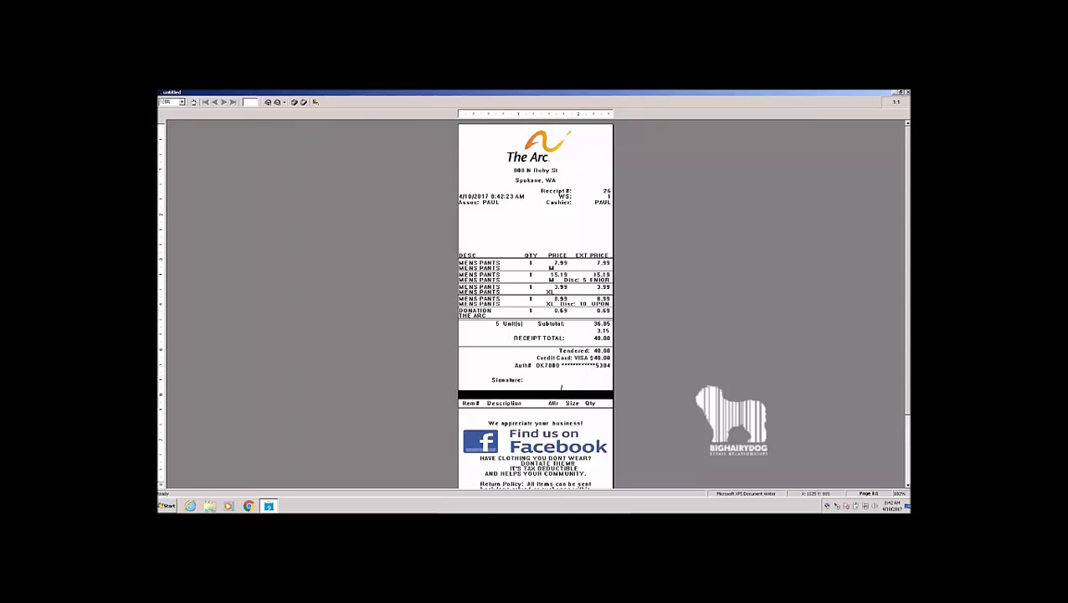
- Scroll the receipt preview down to the return policy and barcode at the bottom
scroll(down, 3)
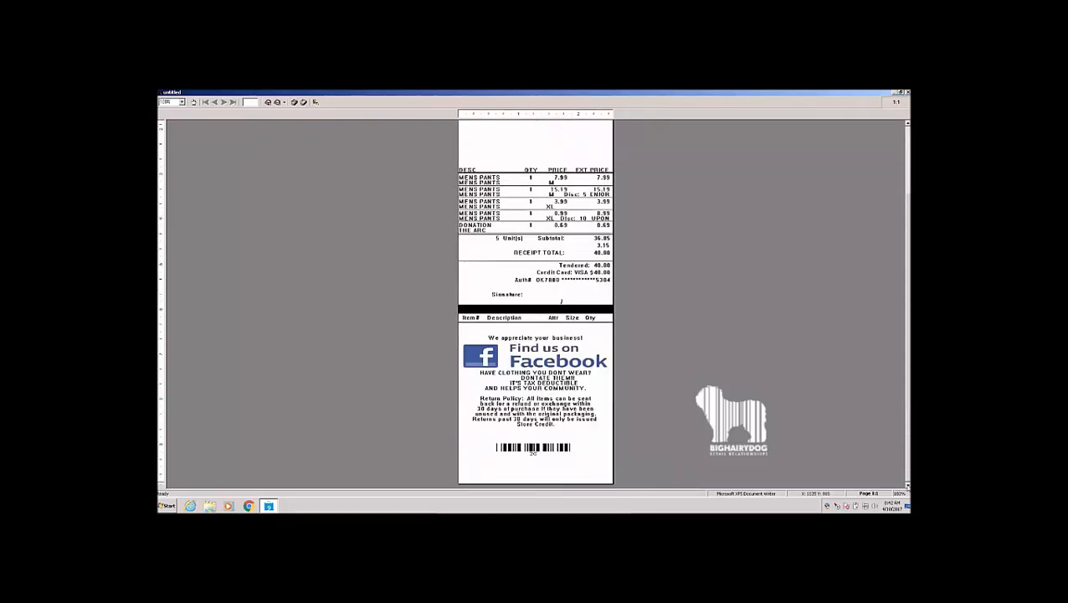